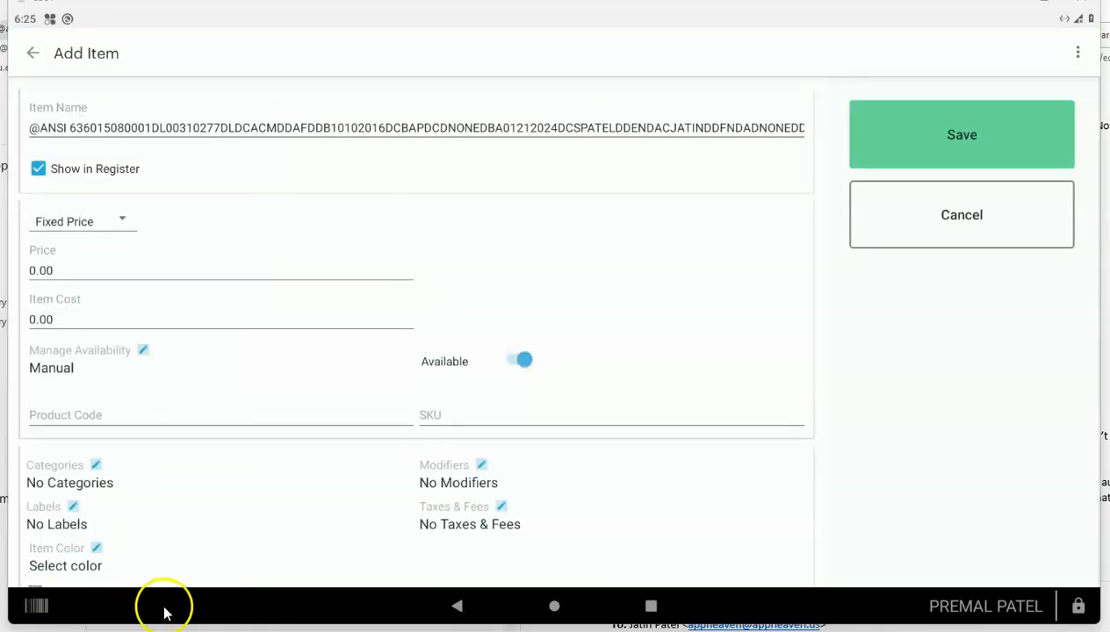
mouse_move(394, 141)
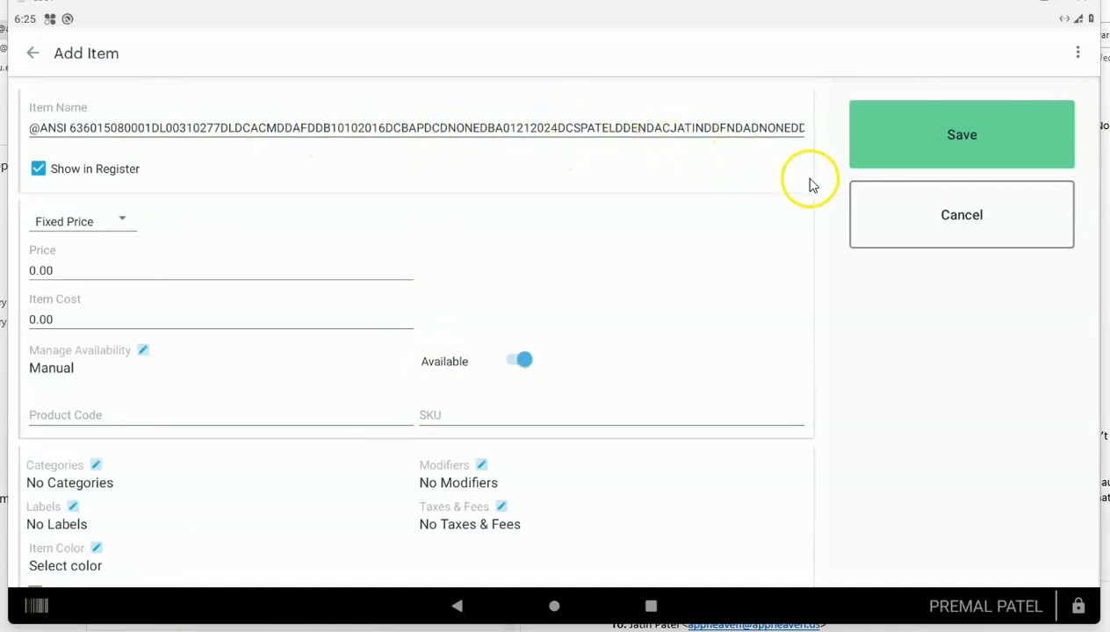
mouse_move(610, 145)
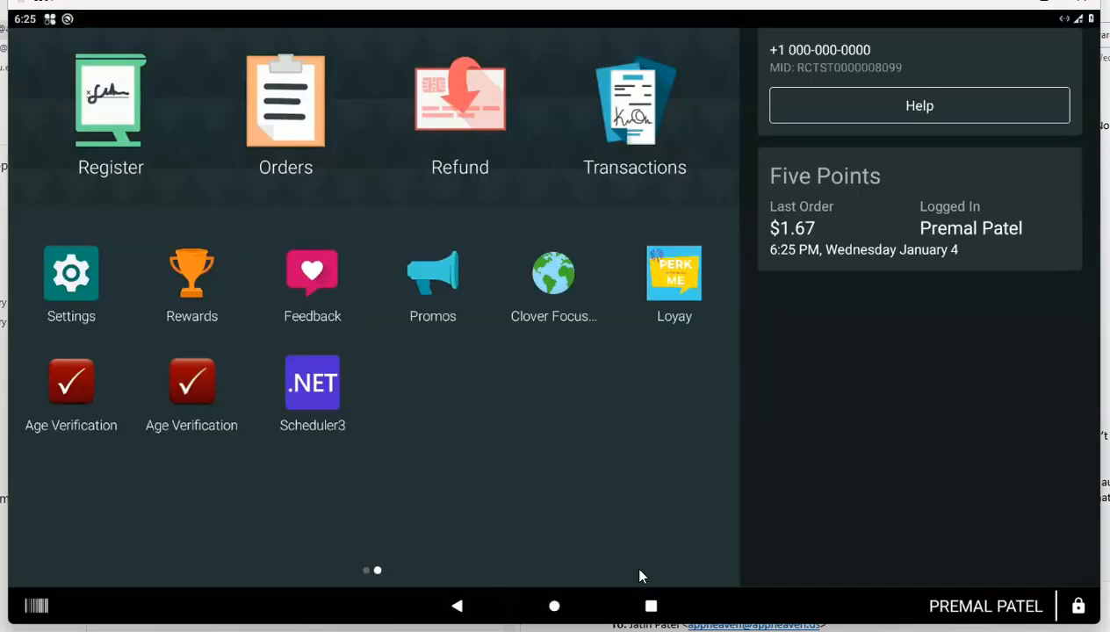
Step: Launch Age Verification, choose SETUP > Scanner, and acknowledge the scanner warnings
click(71, 382)
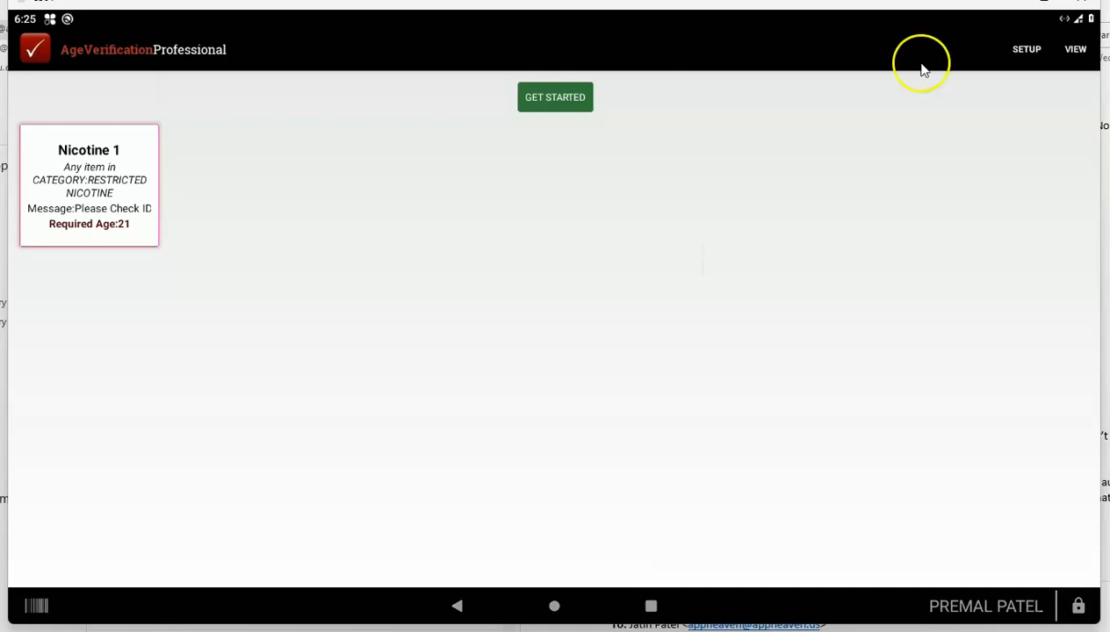
click(554, 97)
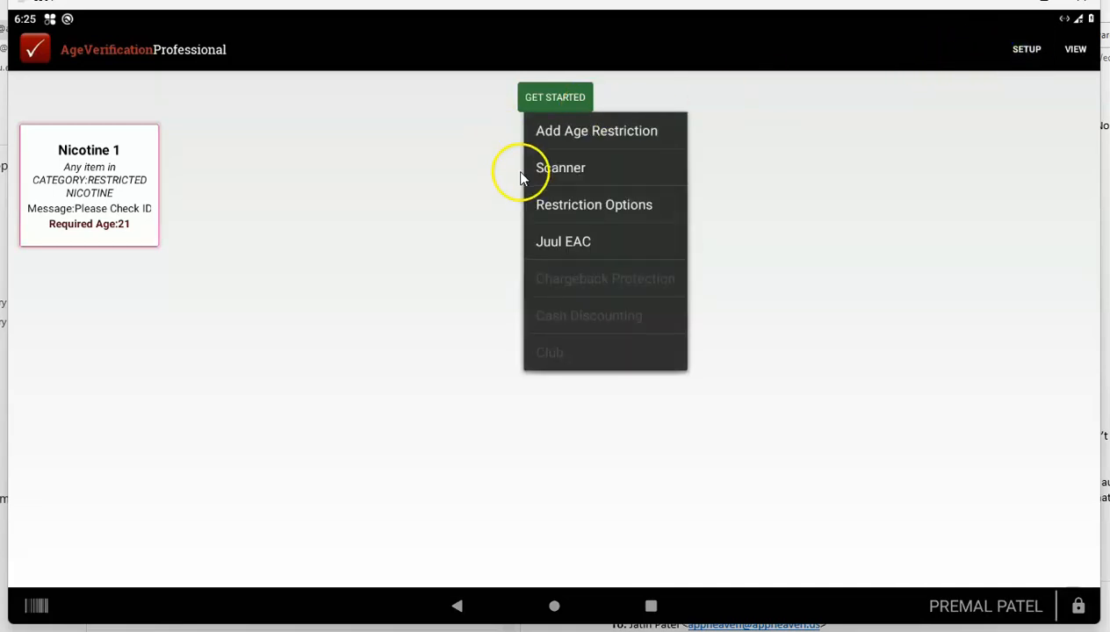
click(561, 168)
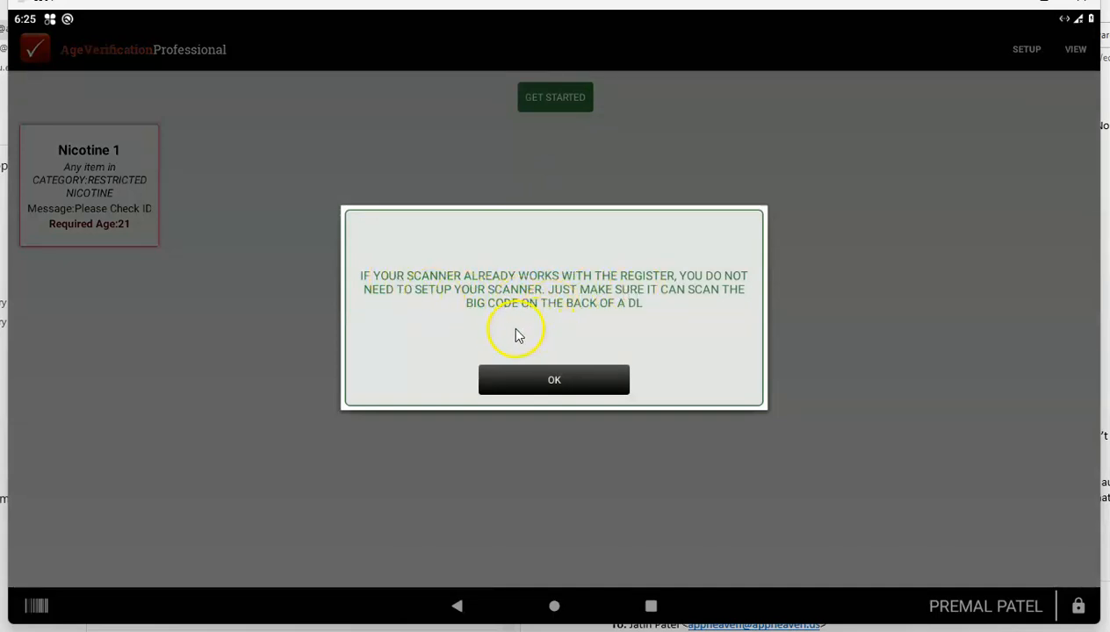
mouse_move(620, 324)
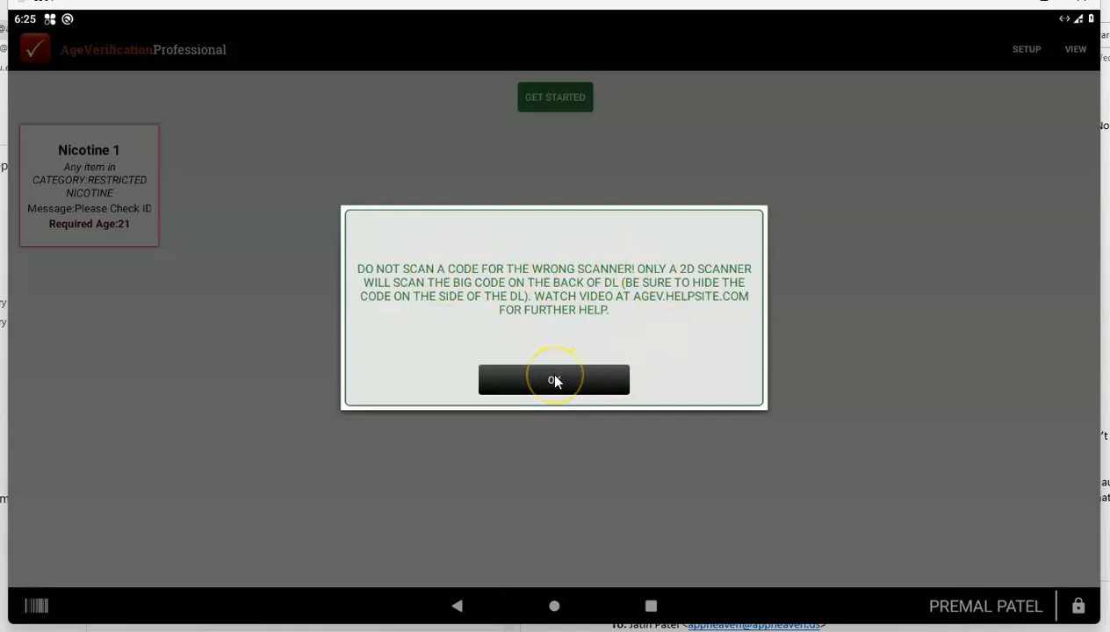
click(555, 379)
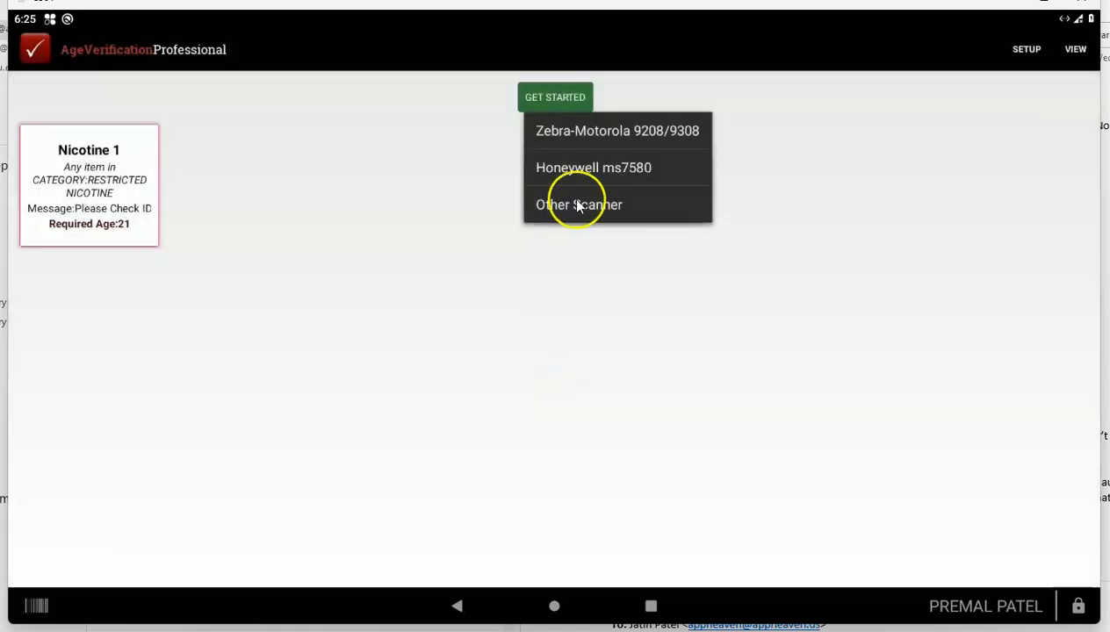
mouse_move(615, 131)
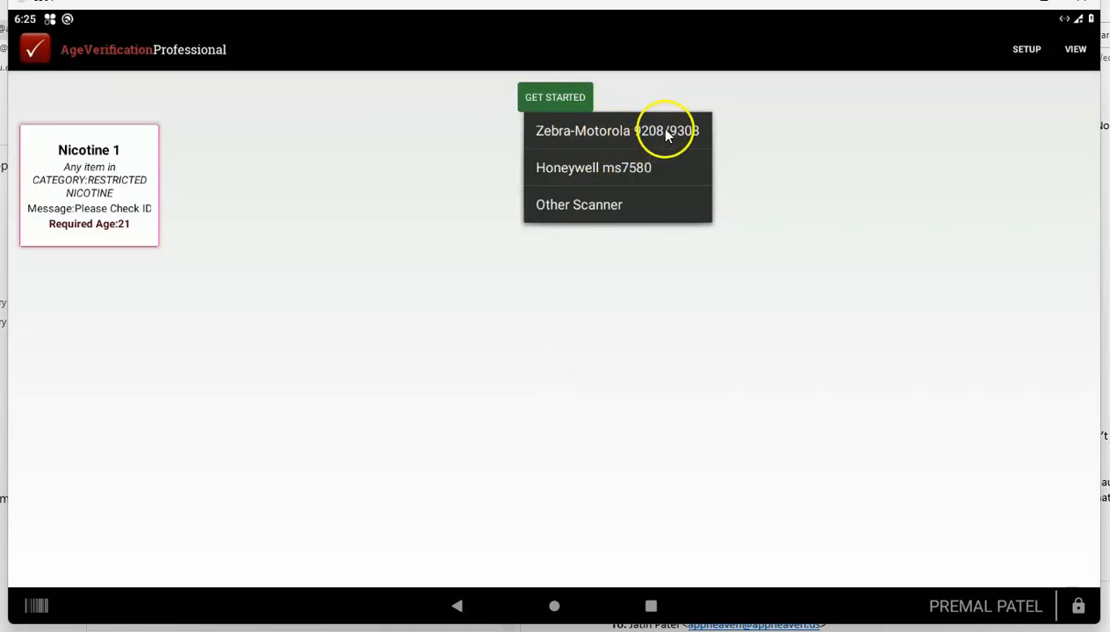
mouse_move(701, 136)
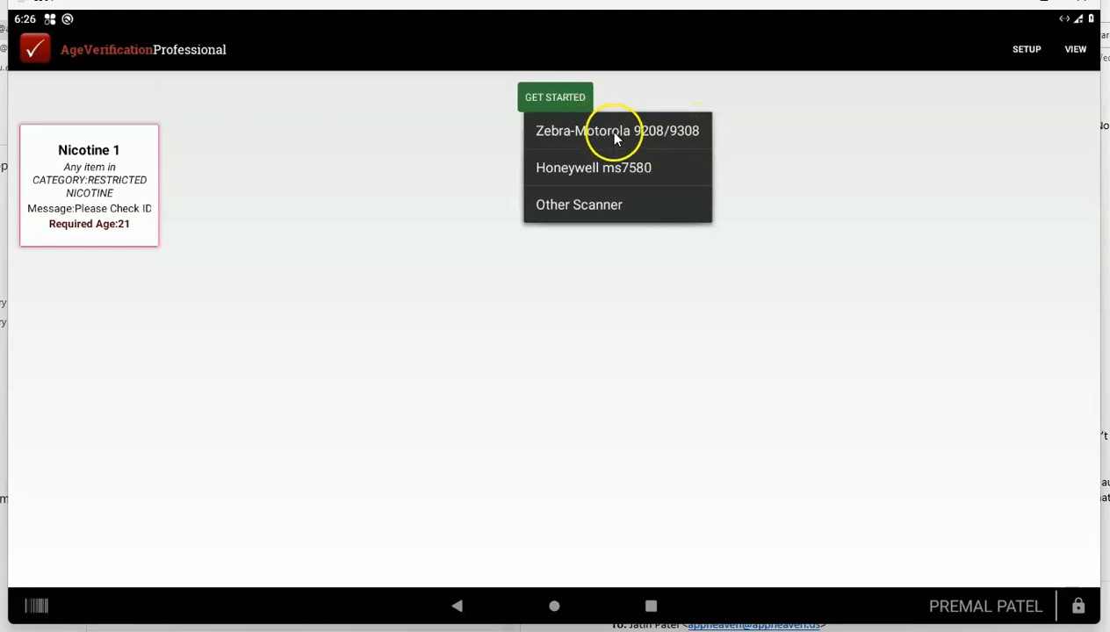
Step: View the Zebra-Motorola 9208/9308 setup barcode, then close it with Done
click(617, 130)
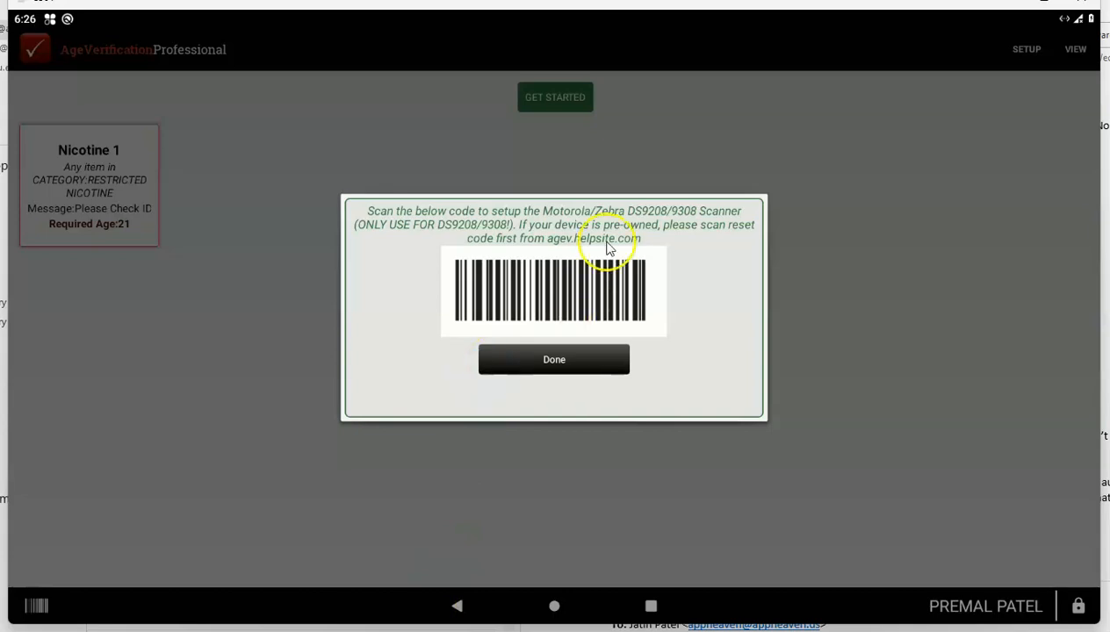
mouse_move(637, 254)
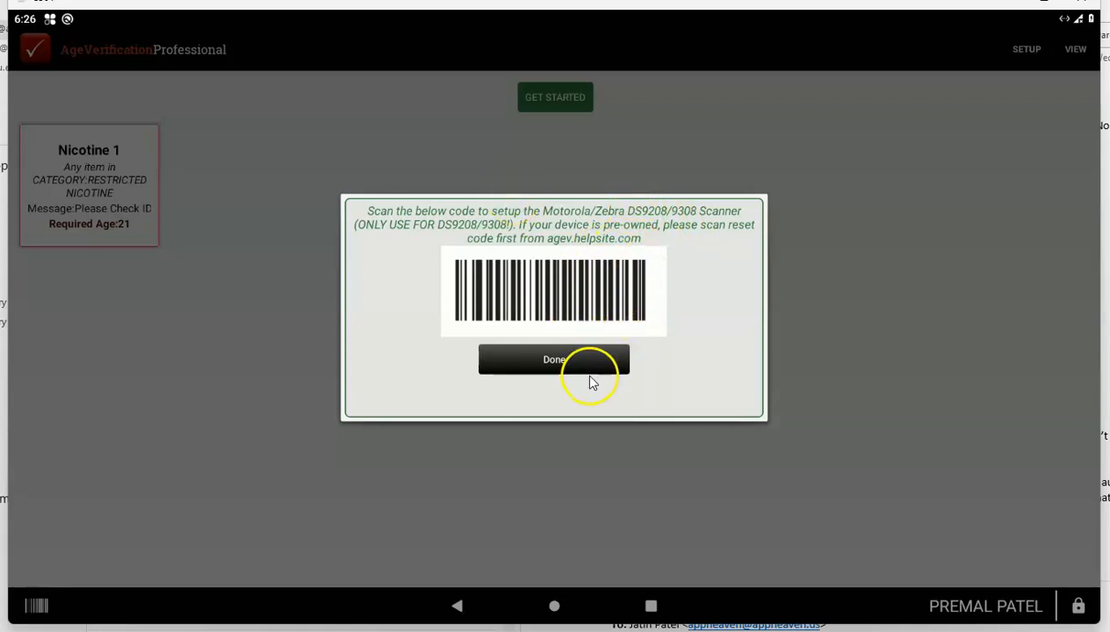
click(555, 359)
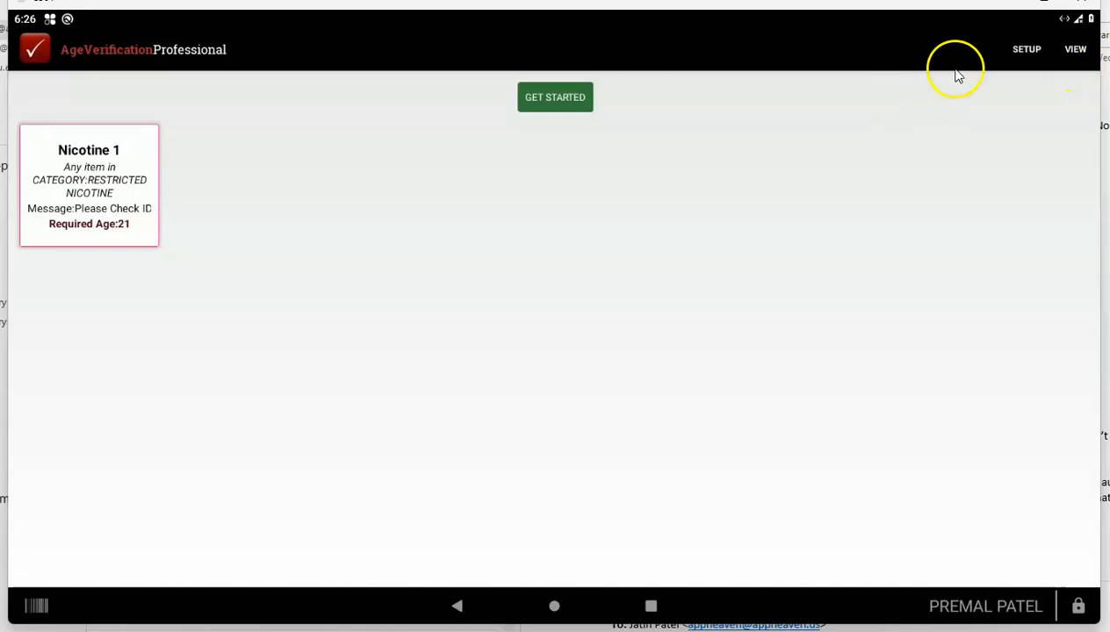
Step: From SETUP > Scanner, view the Honeywell ms7580 setup barcode, then close it
click(554, 96)
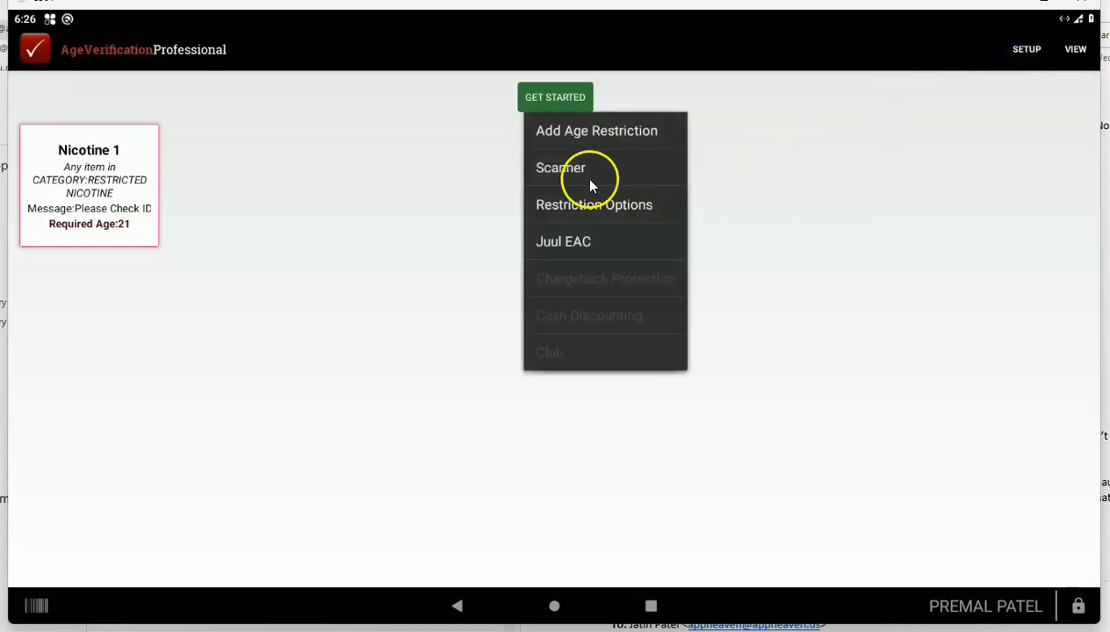
click(560, 167)
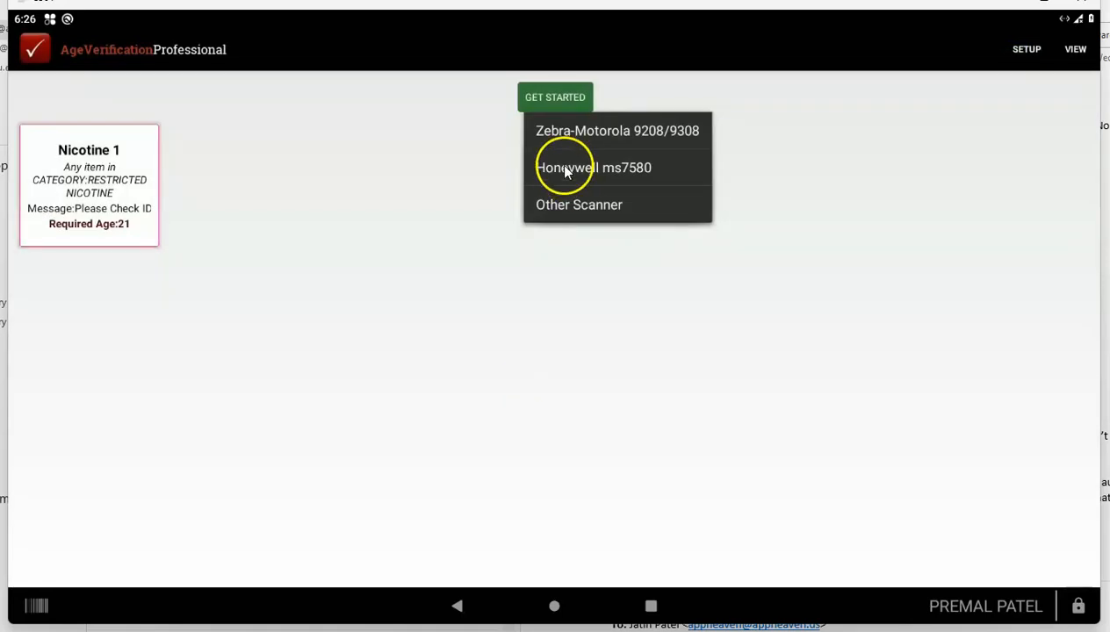
click(594, 167)
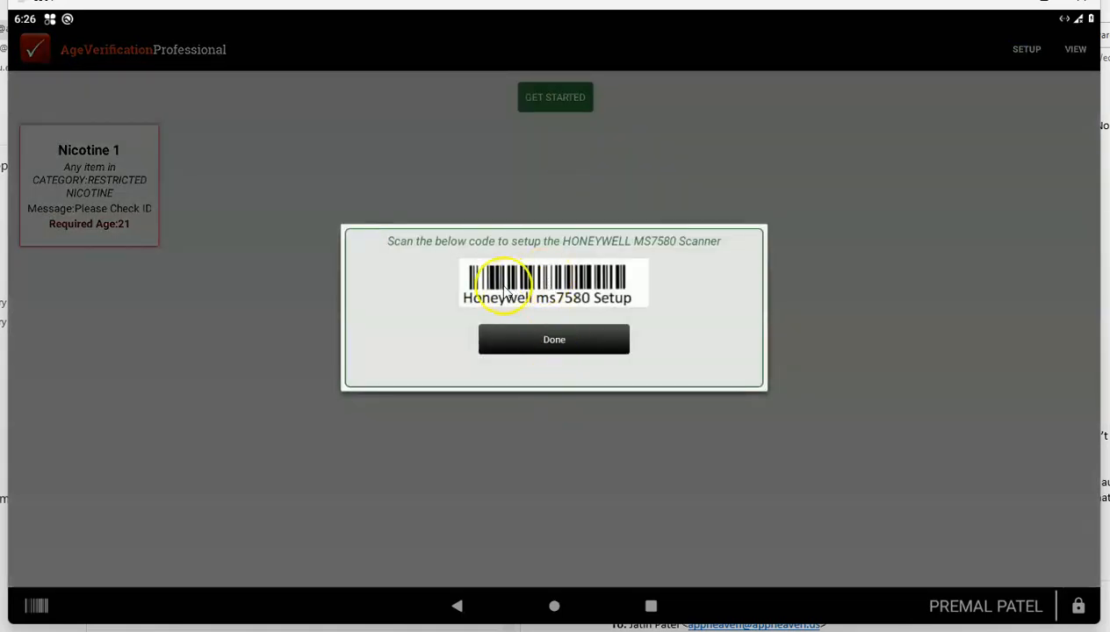
mouse_move(657, 385)
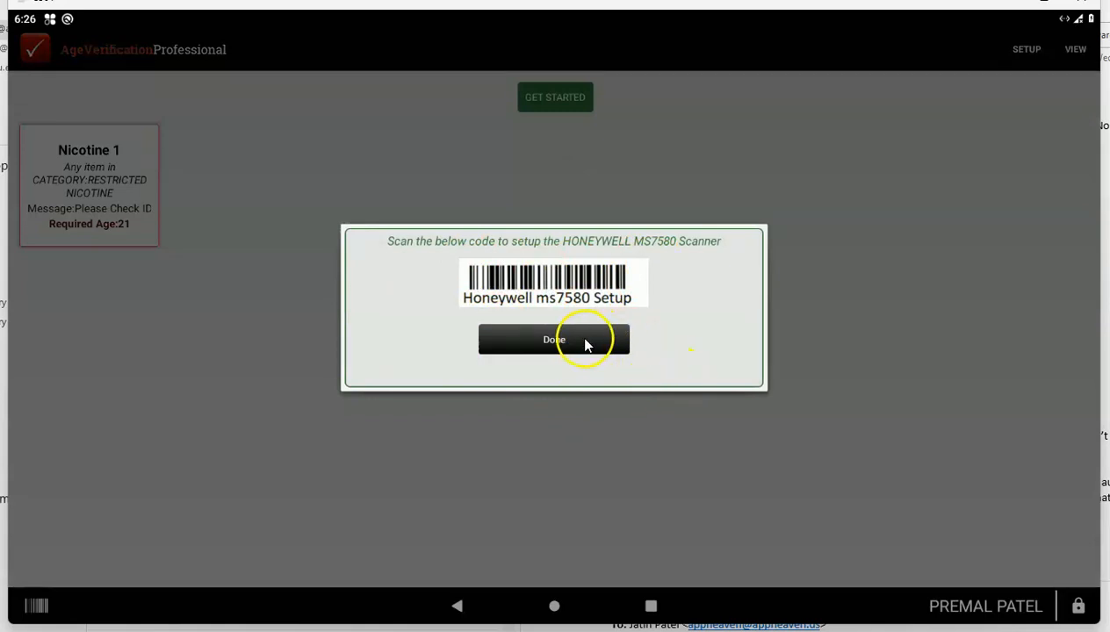
click(554, 340)
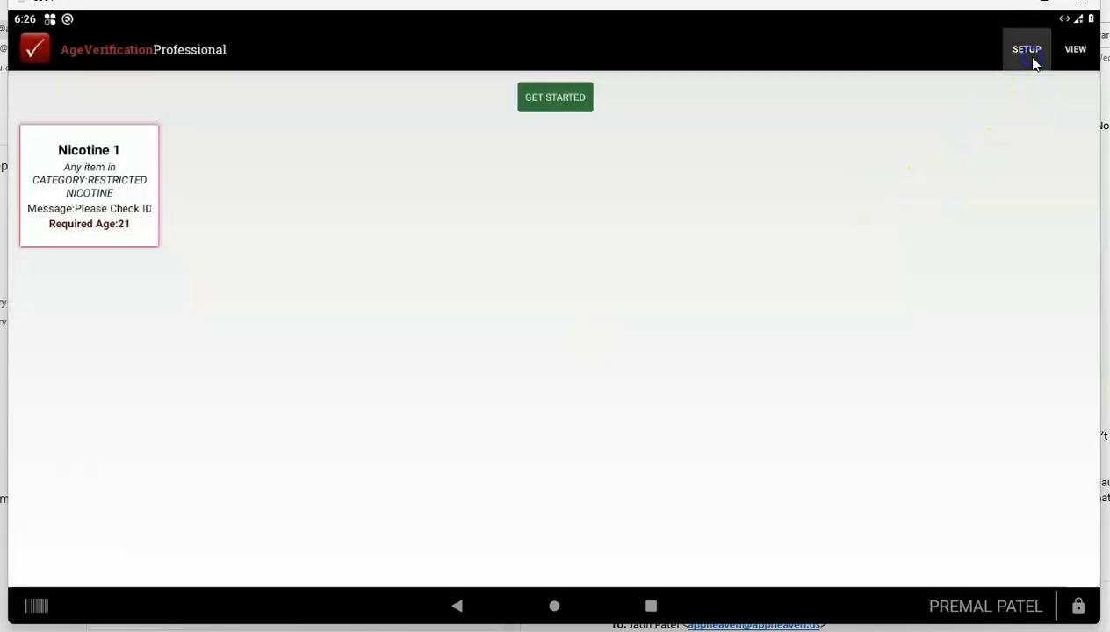
Step: Open the non-supported scanner help article from SETUP > Scanner and scroll through it
click(1026, 49)
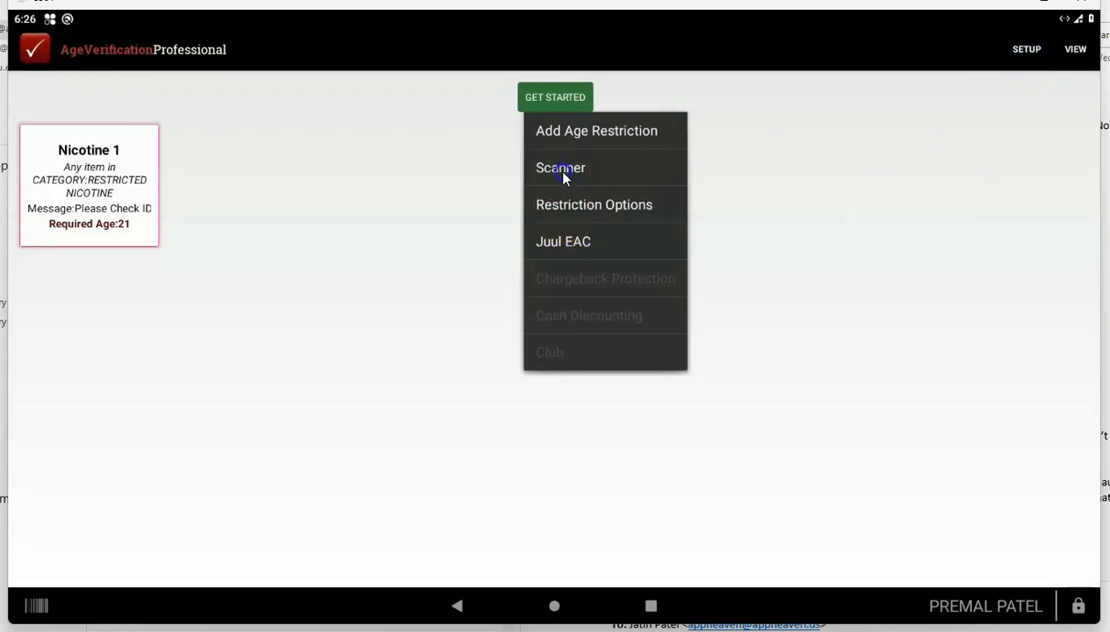
click(561, 167)
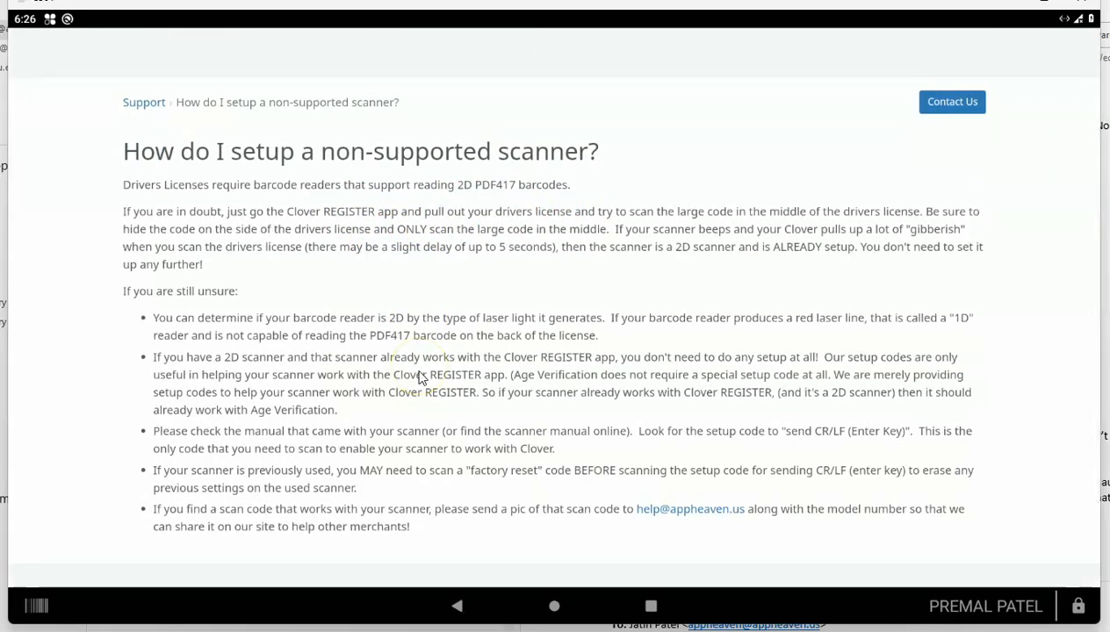
scroll(up, 3)
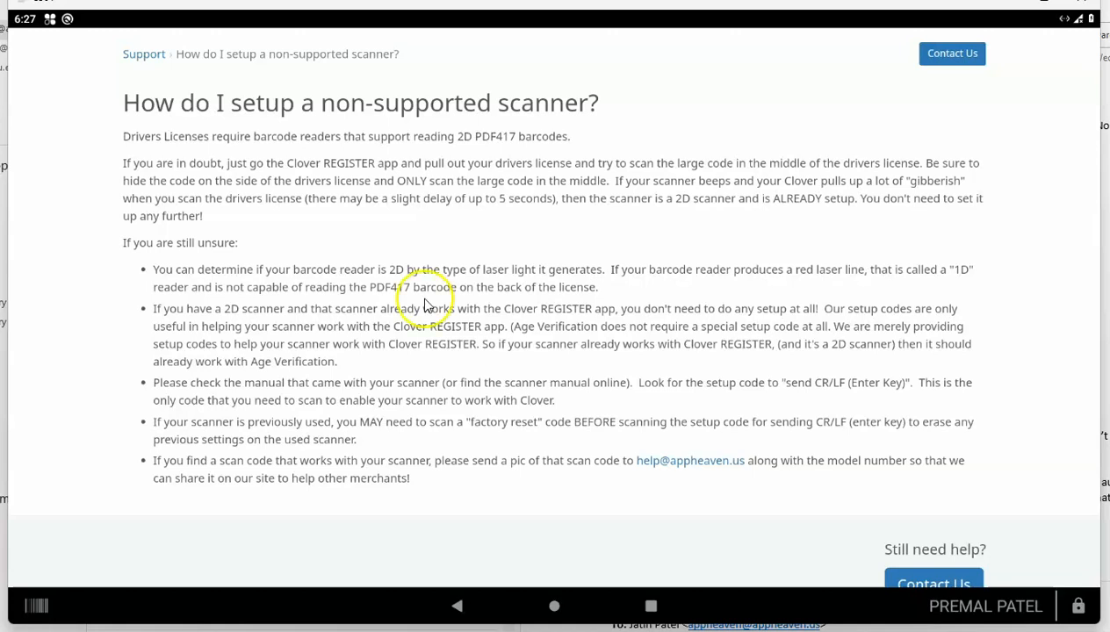
mouse_move(514, 606)
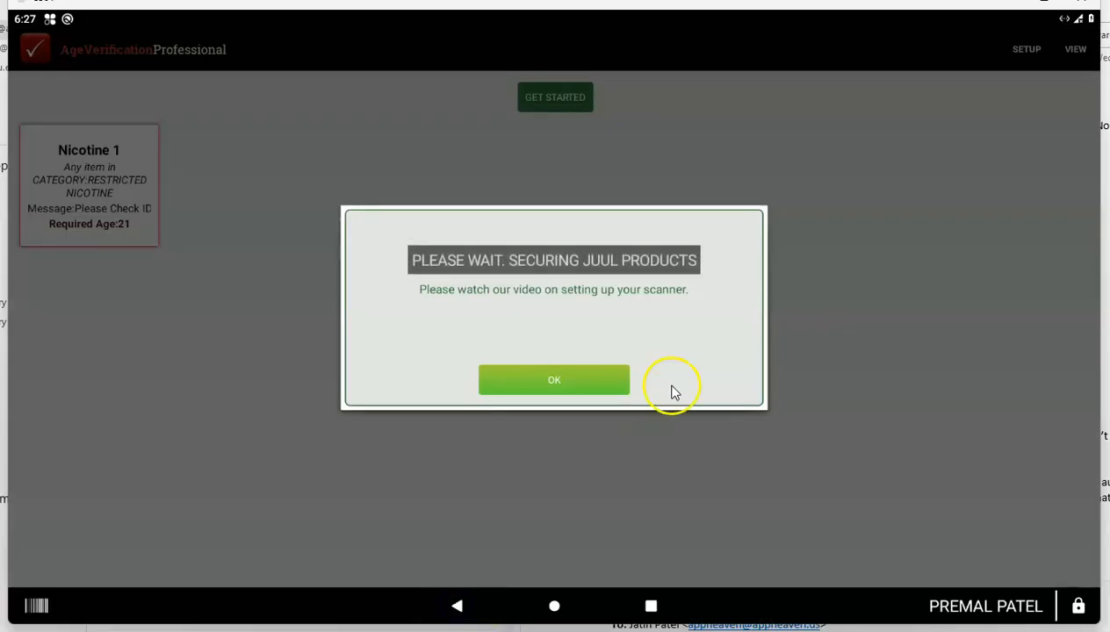
Step: Acknowledge the 'Please watch our video' reminder to return to the main screen
click(554, 380)
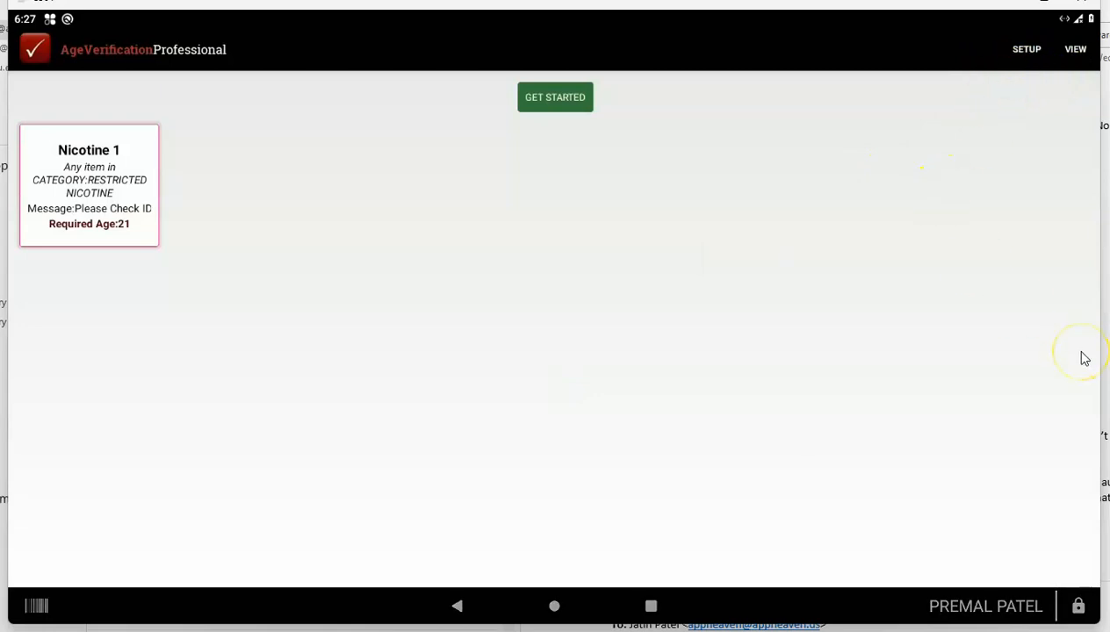
mouse_move(1085, 357)
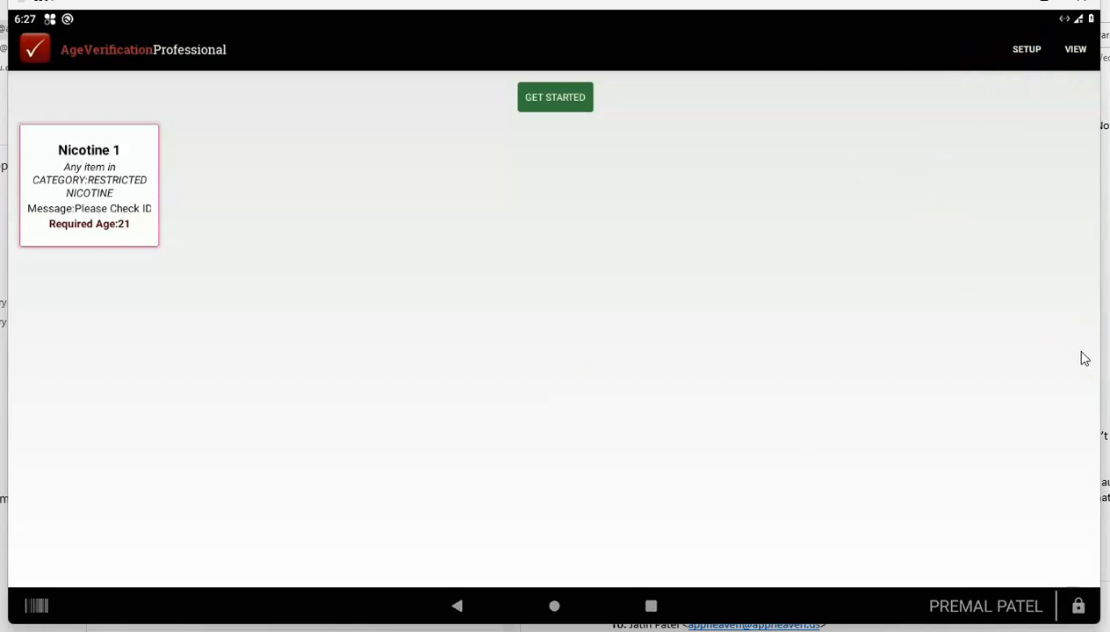